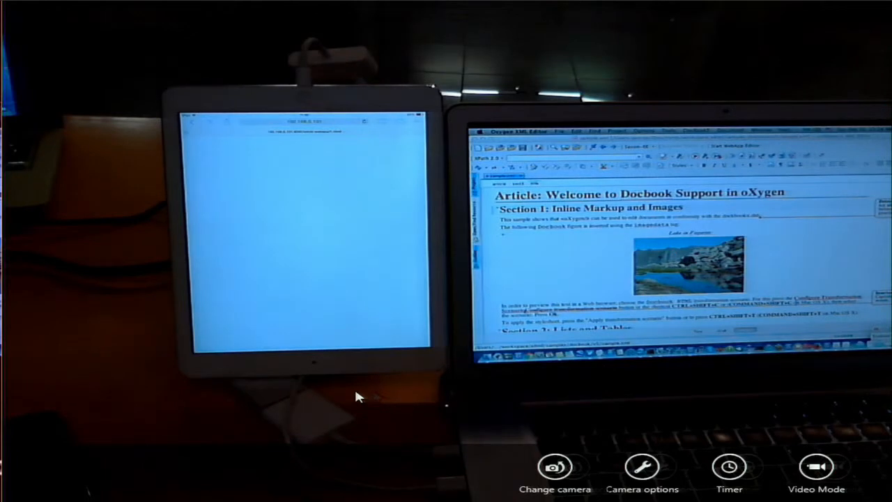
- Scroll through the DocBook sample article opened in Oxygen Reviewer on the iPad
scroll(down, 3)
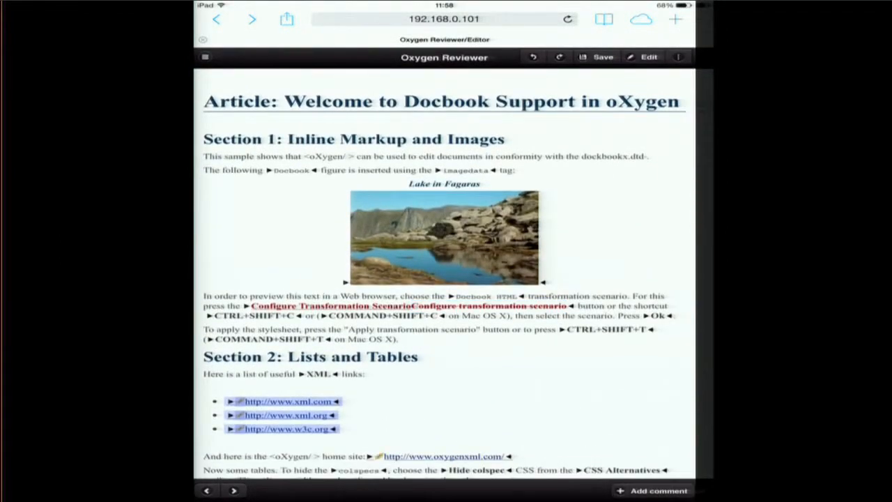
scroll(down, 3)
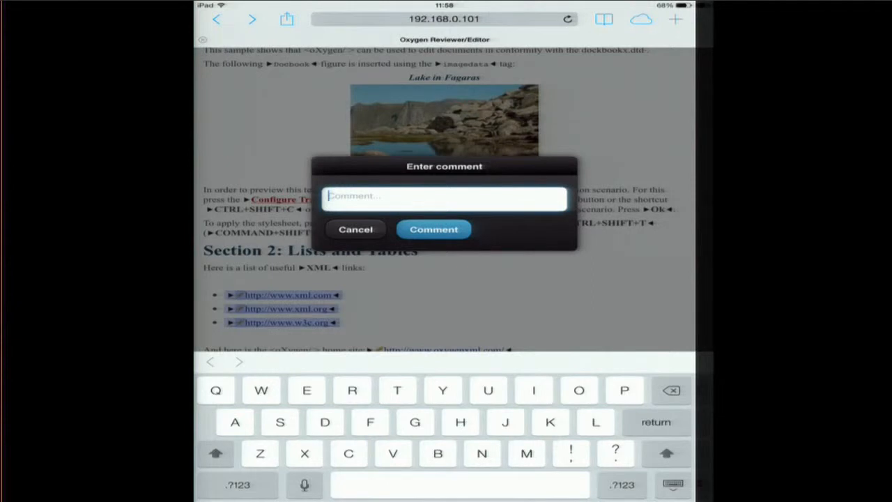
- Enter comment text beginning "This should" for the selected phrase "used to edit"
text(This s)
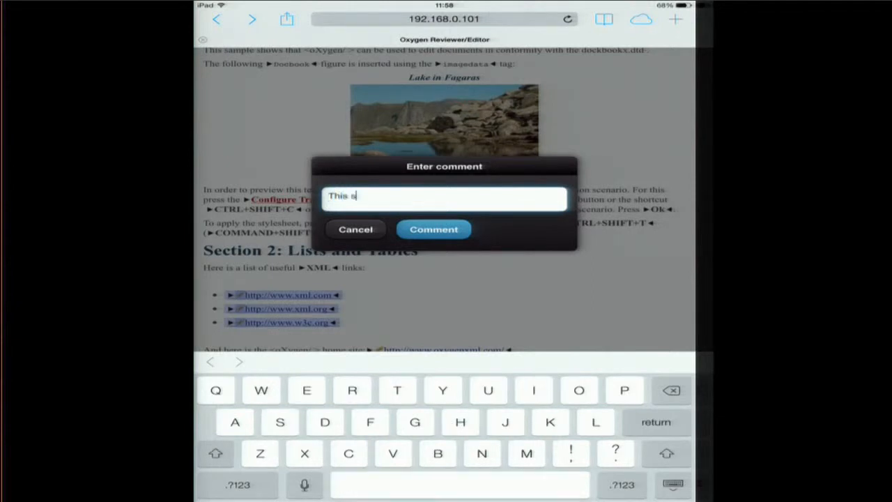
text(houd)
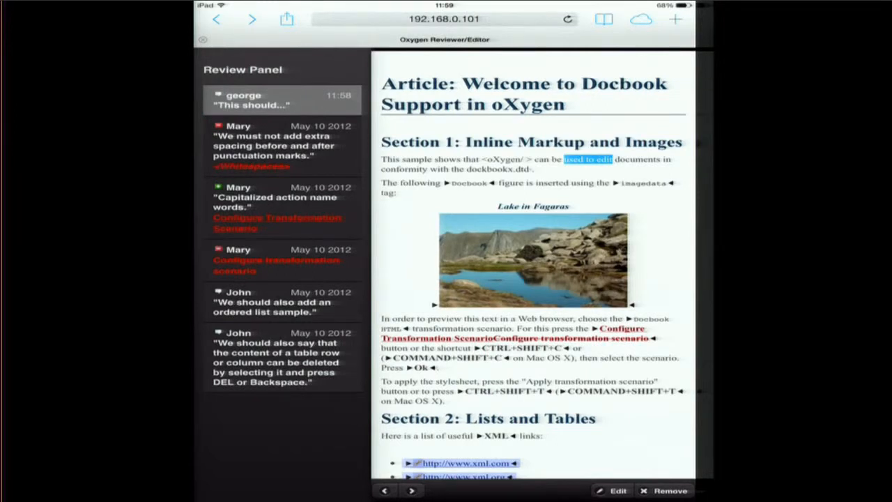
- Check the whitespace change, then accept the "Configure Transformation Scenario" capitalization change
click(279, 145)
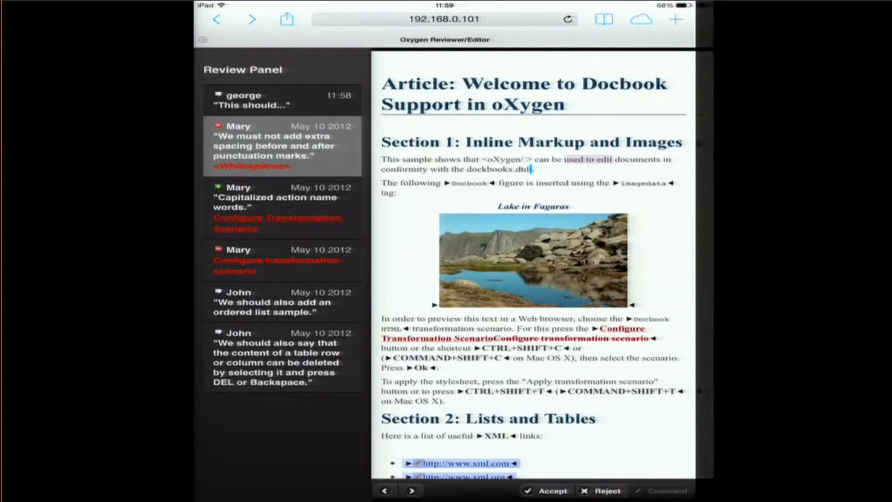
click(276, 202)
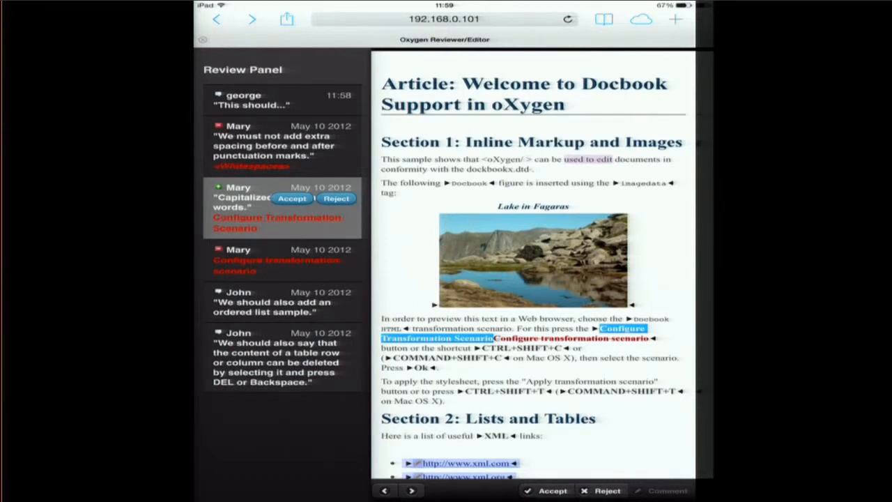
click(292, 198)
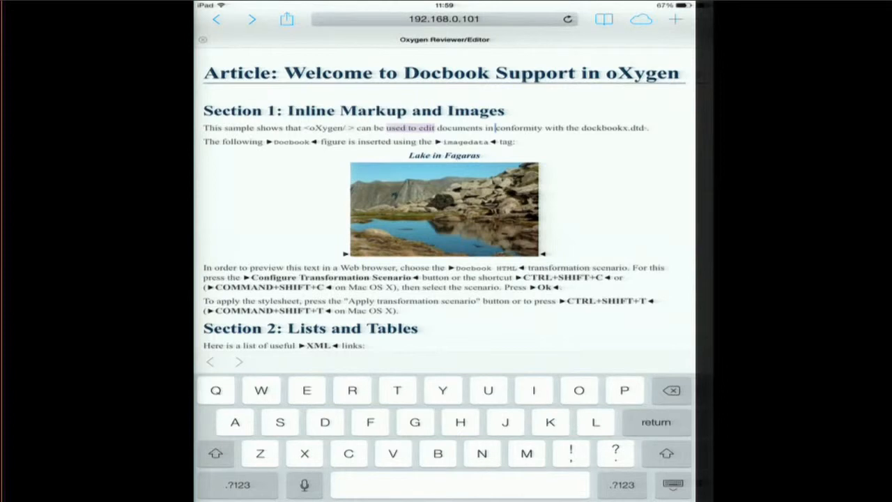
- Type "add" into the first paragraph's opening sentence with tracking off
text(adc)
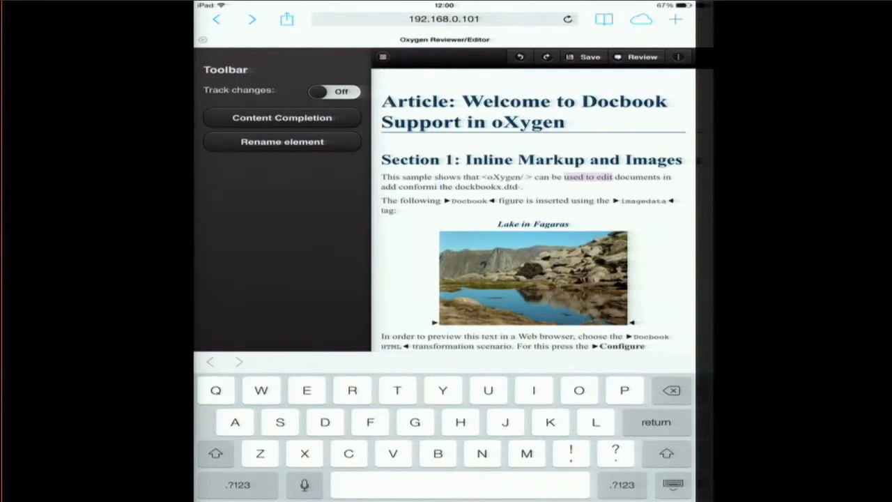
- View the Rename element list, then bring up the Insert element list of DocBook elements
click(282, 141)
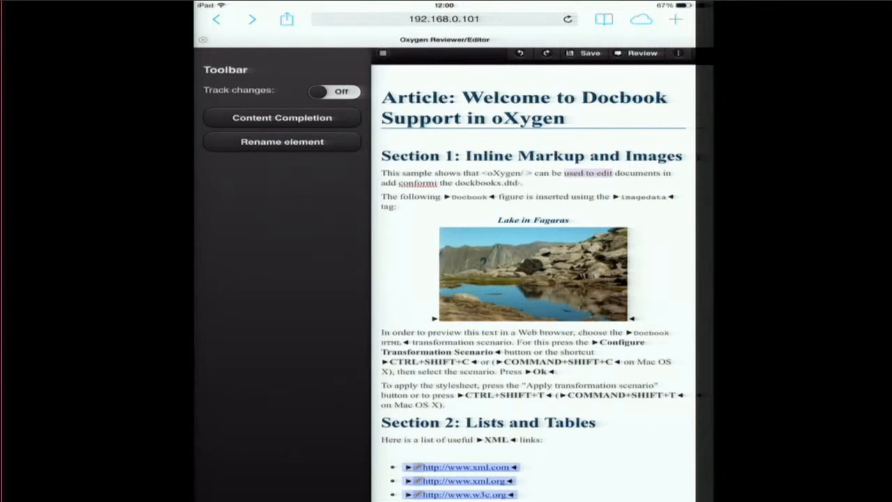
click(282, 142)
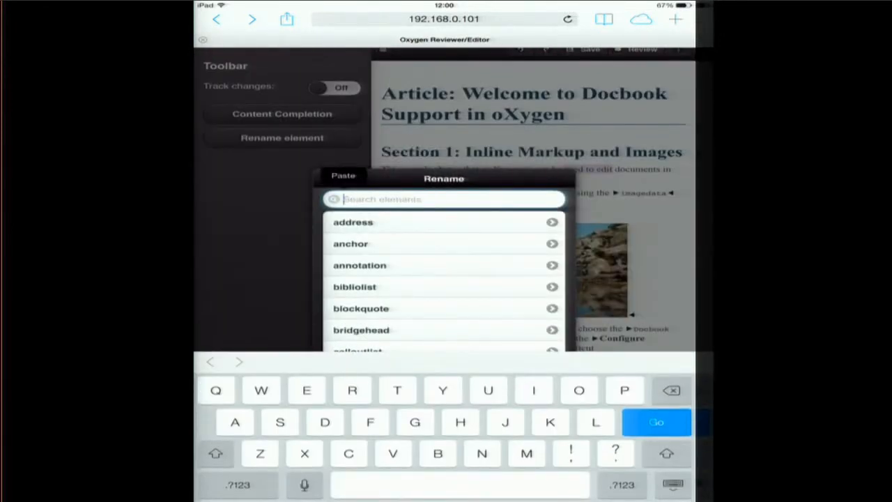
text(p)
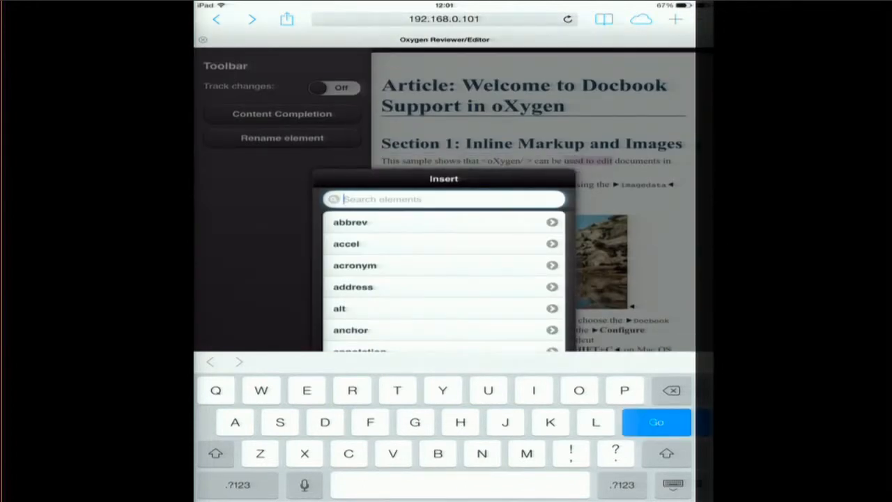
- Insert an acronym element, add tracked title text "at XML PRAGUE", and save the article
click(355, 265)
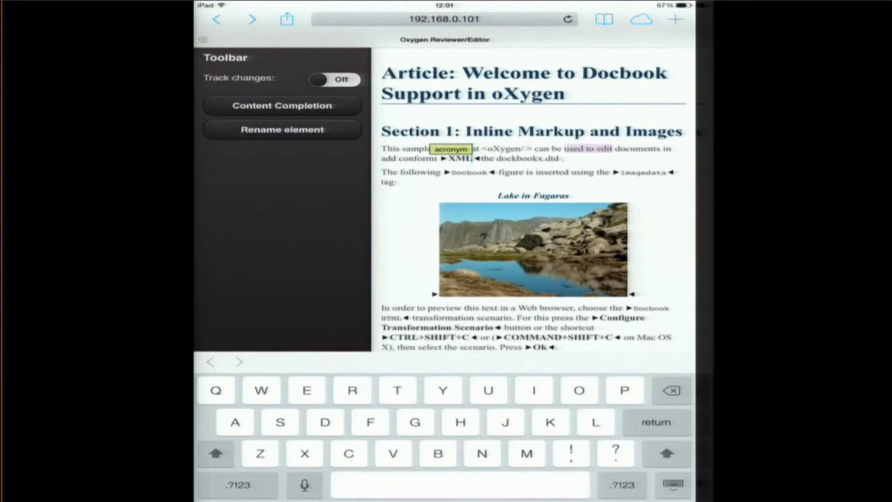
click(335, 79)
text(at)
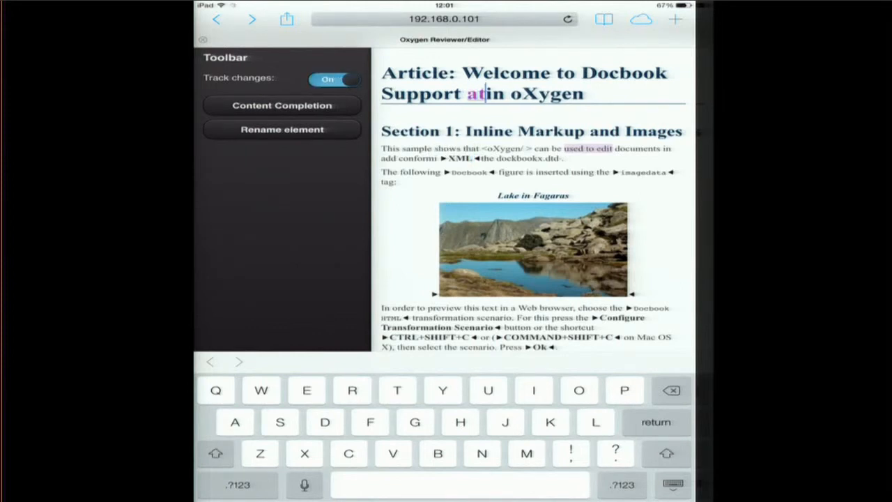
text(XML)
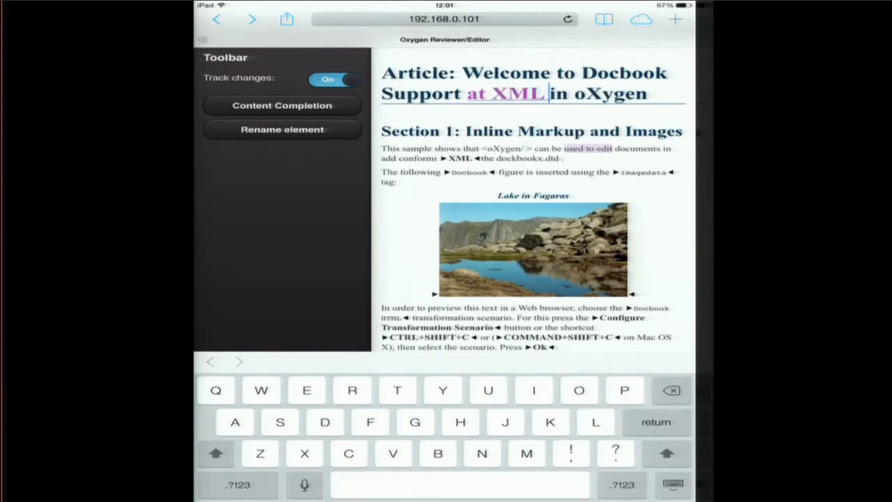
text(PRAGUE)
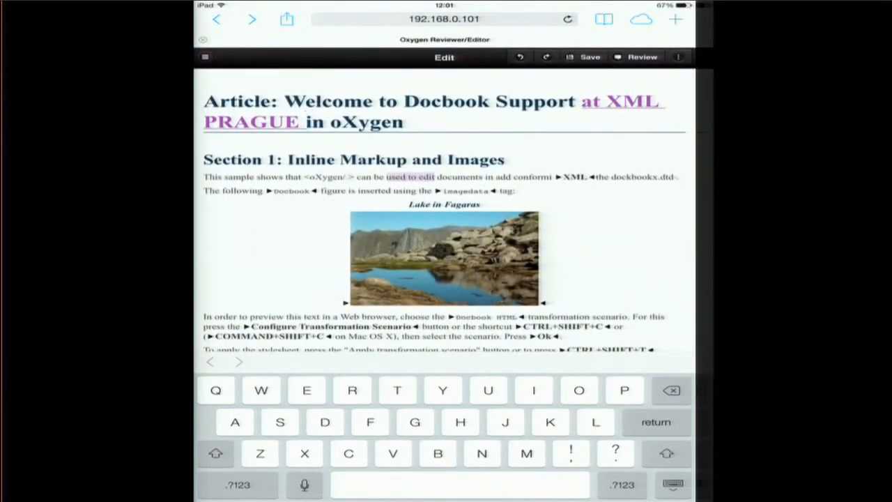
click(589, 56)
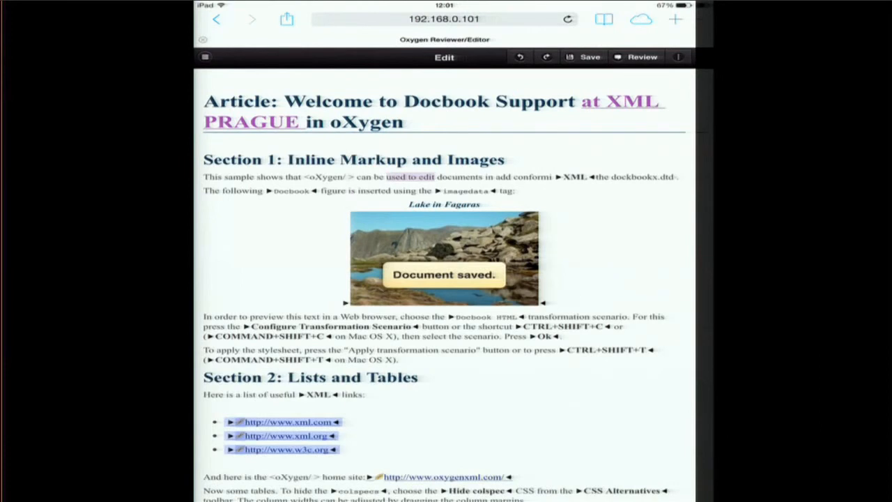